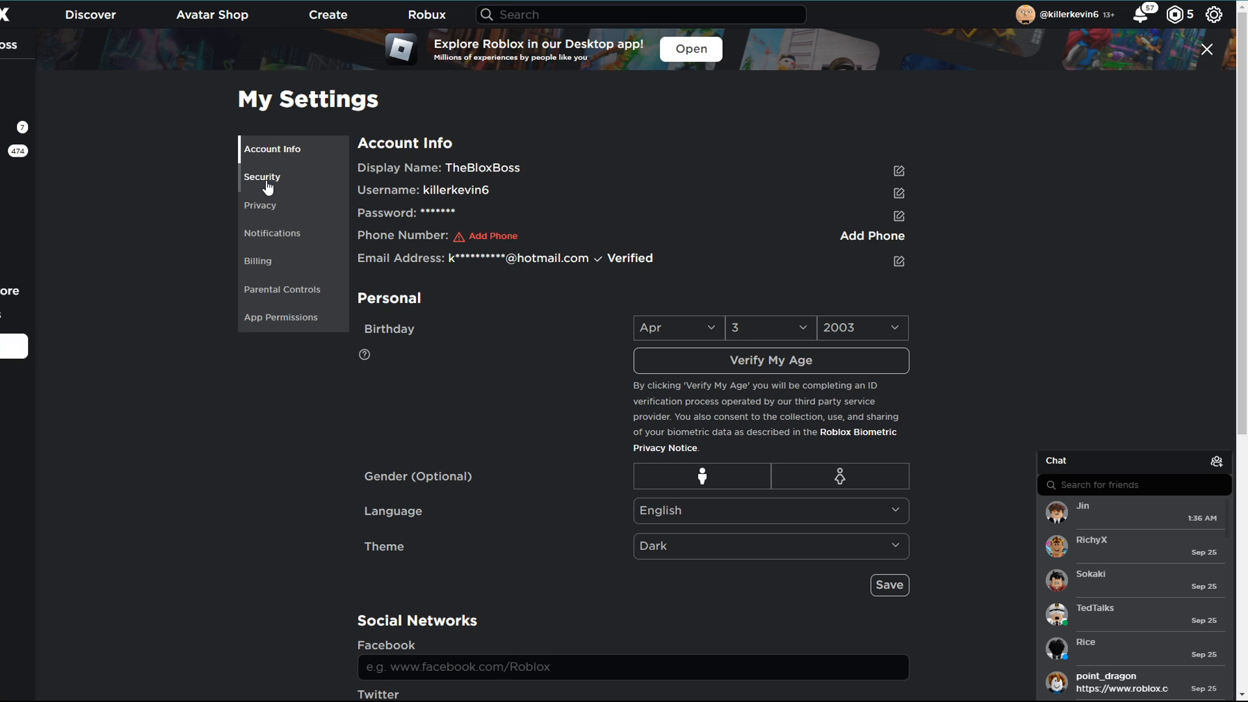
# - Go to the Security settings page showing the 2-Step Verification options
pyautogui.click(1215, 14)
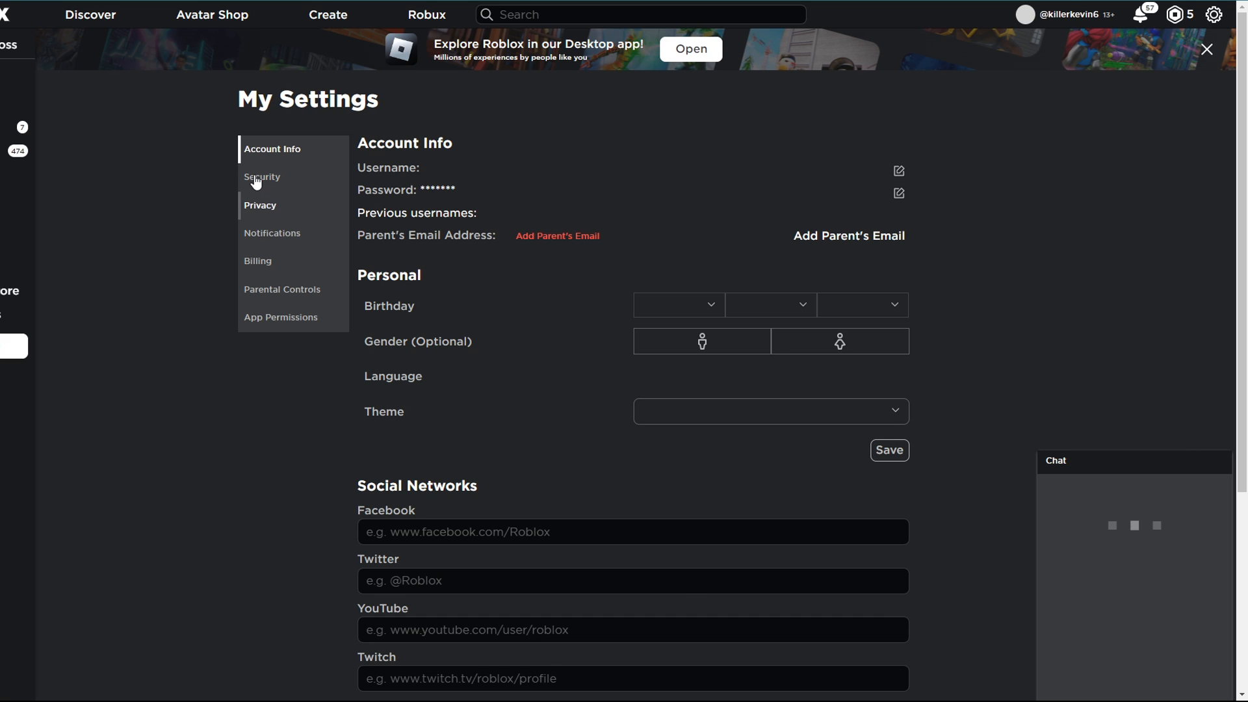
pyautogui.click(261, 176)
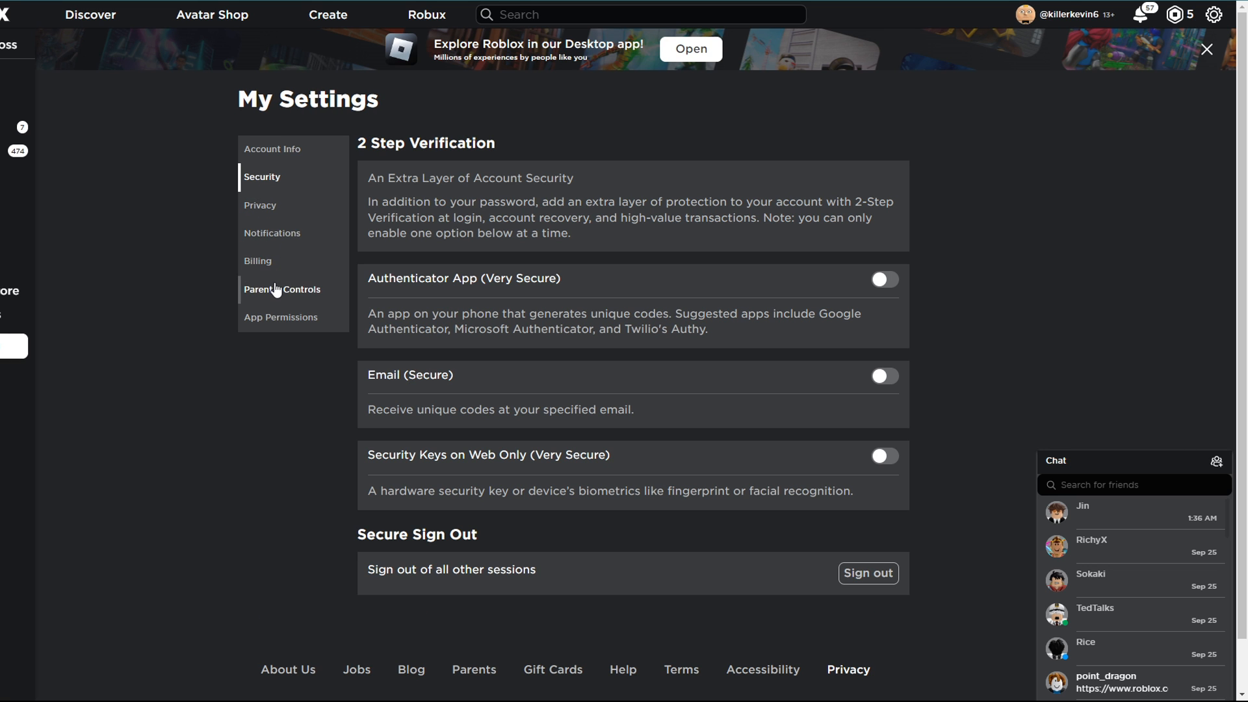
# - Switch to the Privacy settings and scroll down to the Other Settings section
pyautogui.click(259, 205)
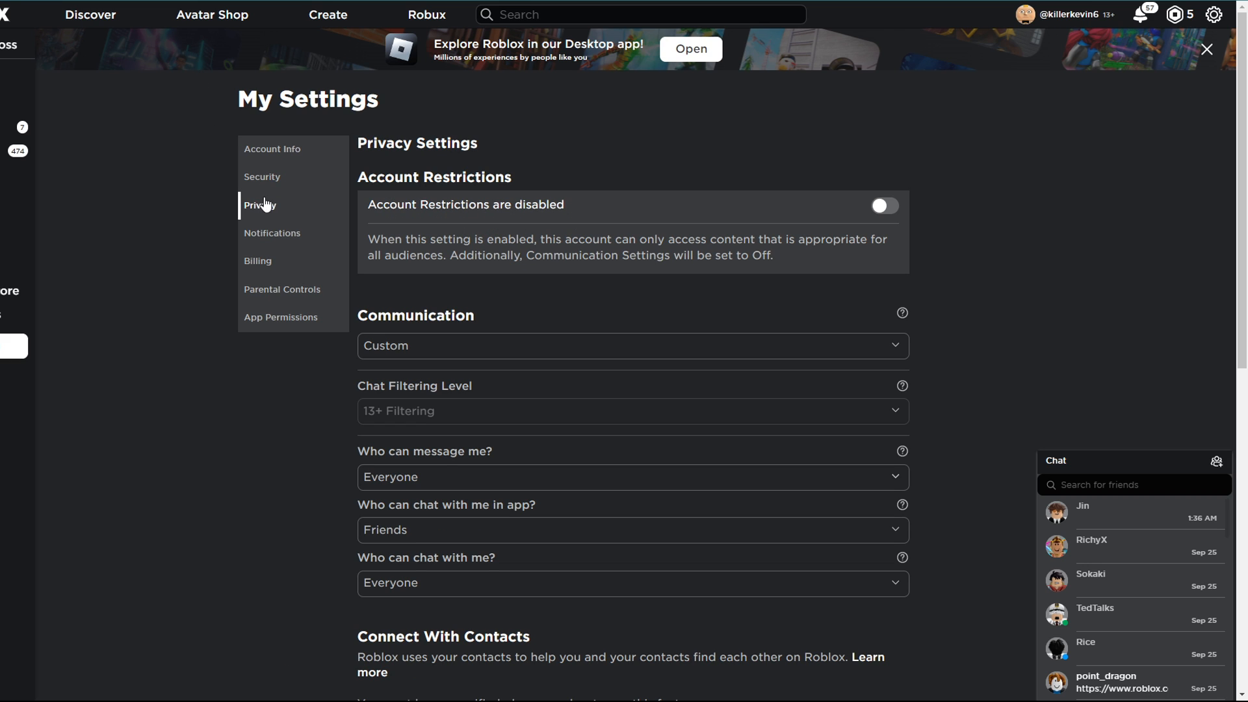
pyautogui.scroll(-3)
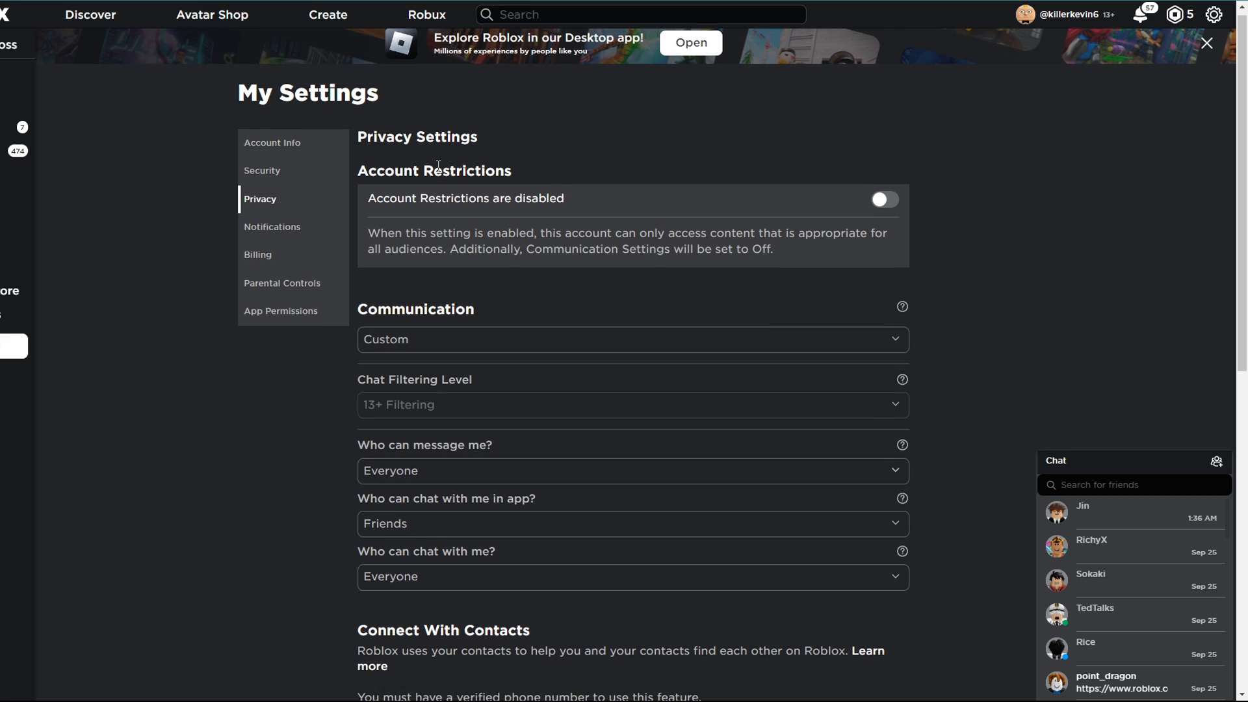
pyautogui.scroll(-3)
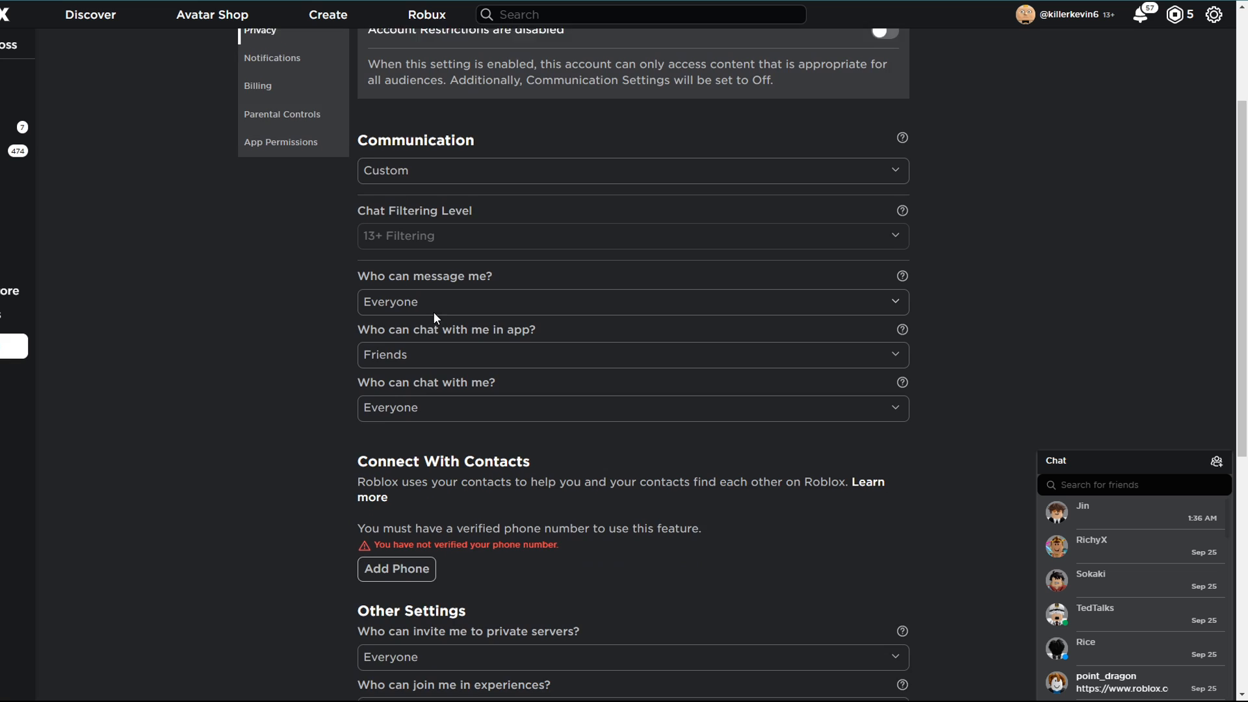
pyautogui.scroll(-3)
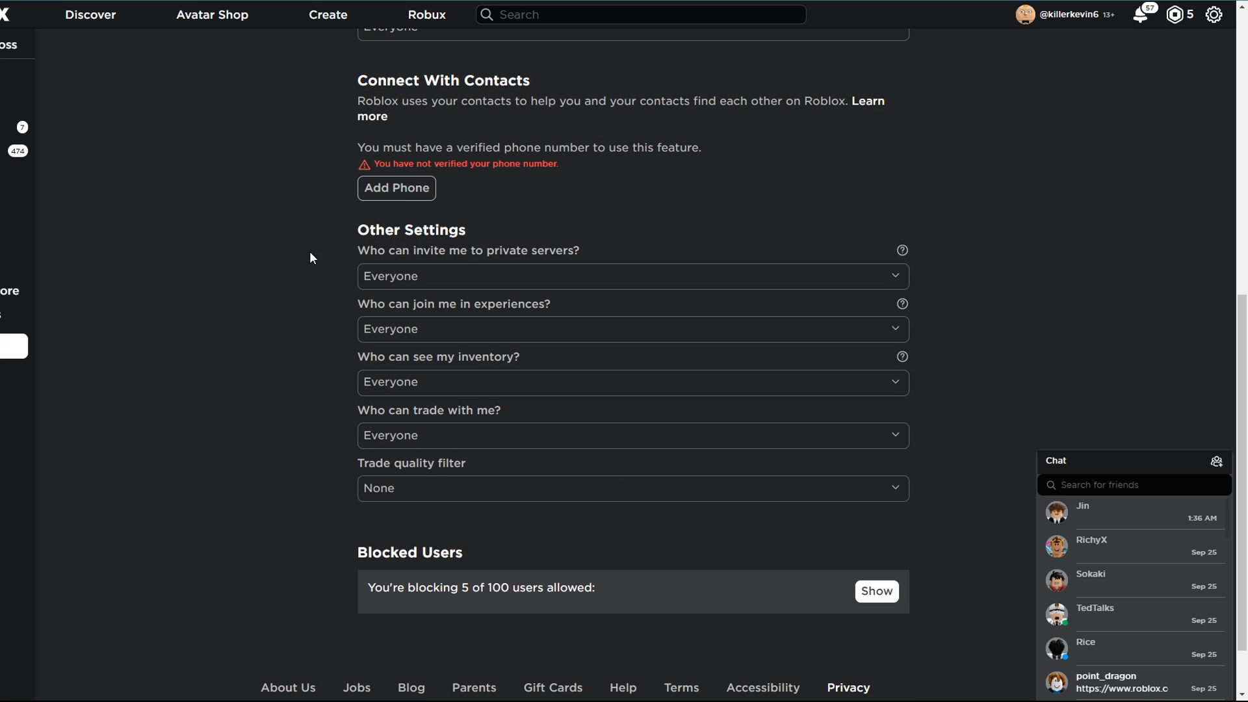
pyautogui.scroll(-3)
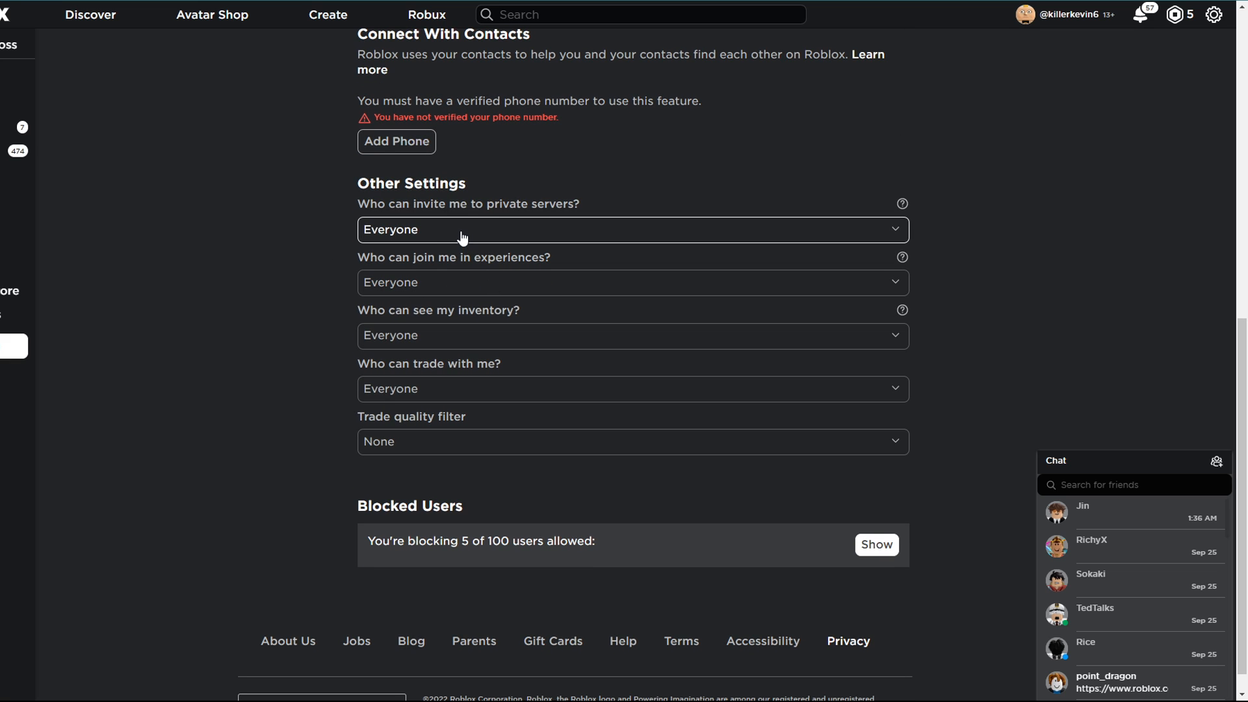
pyautogui.moveTo(401, 250)
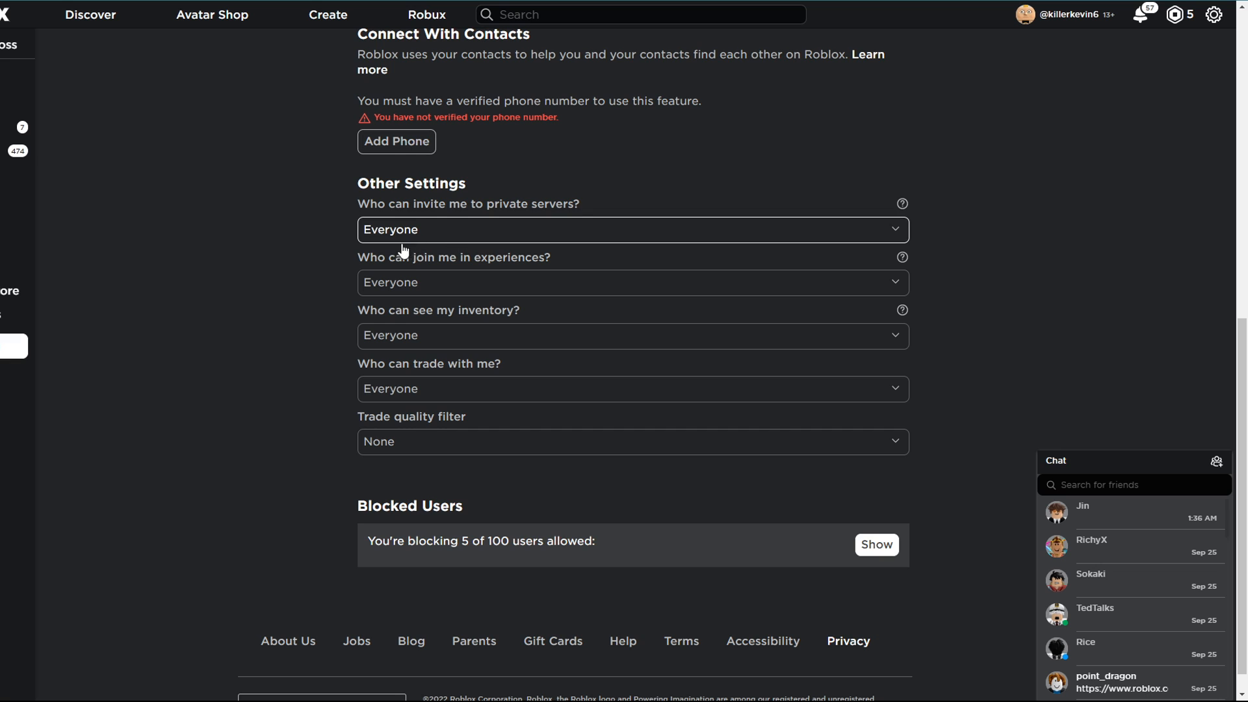
pyautogui.moveTo(425, 295)
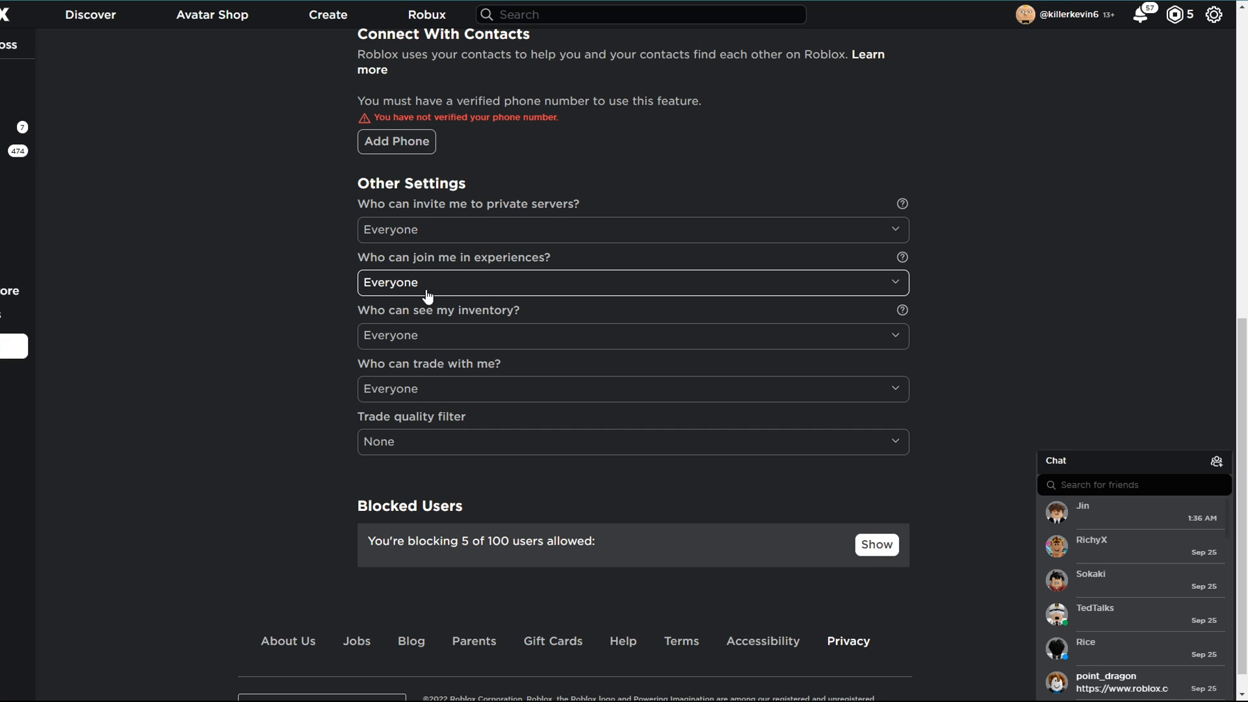
pyautogui.moveTo(466, 336)
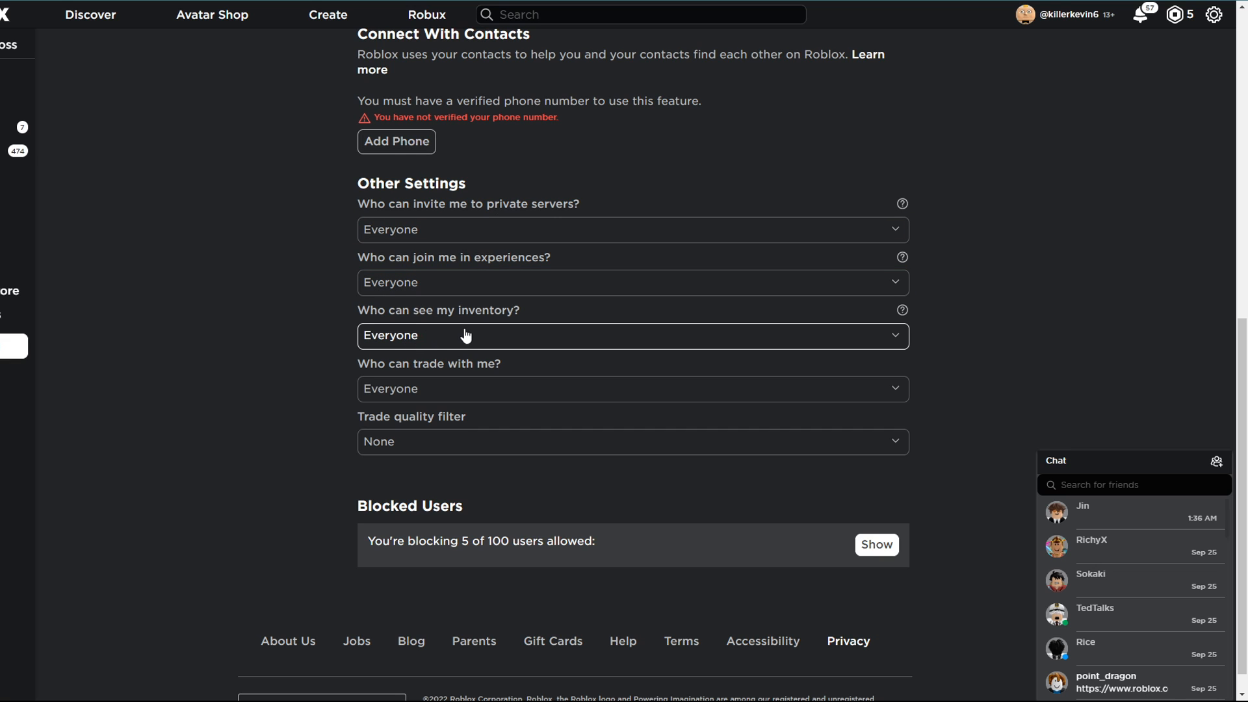